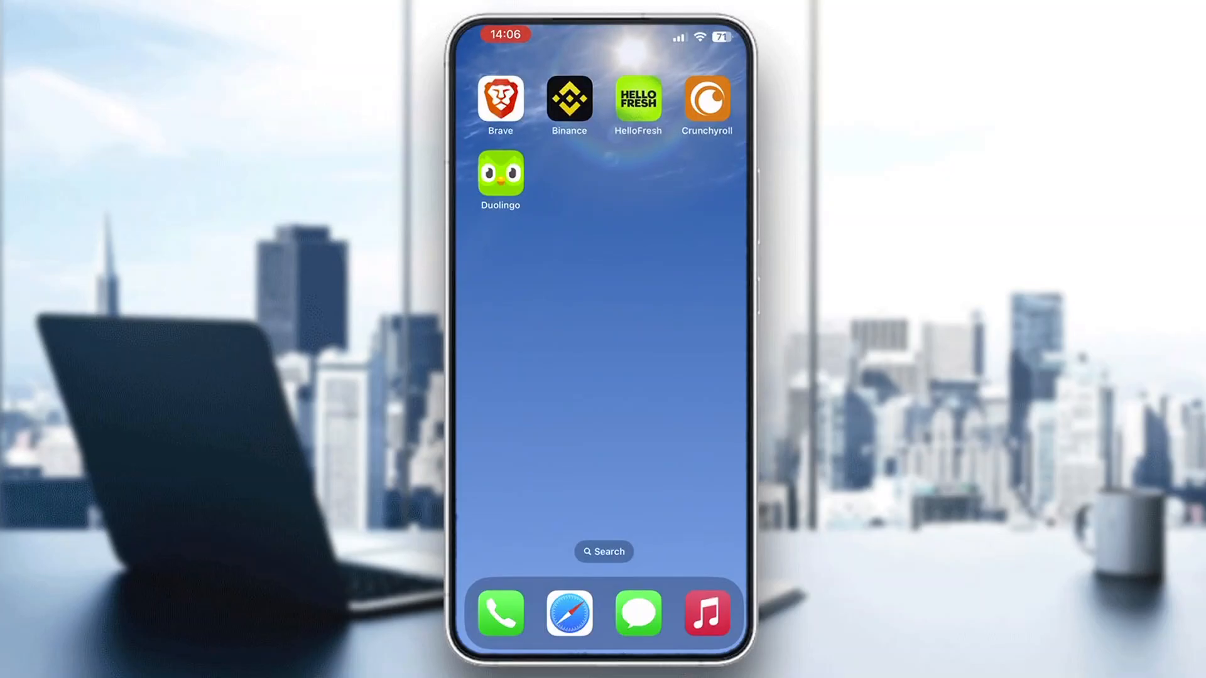
- Launch Duolingo from the Home Screen to its French course path at Section 1, Unit 1
click(500, 175)
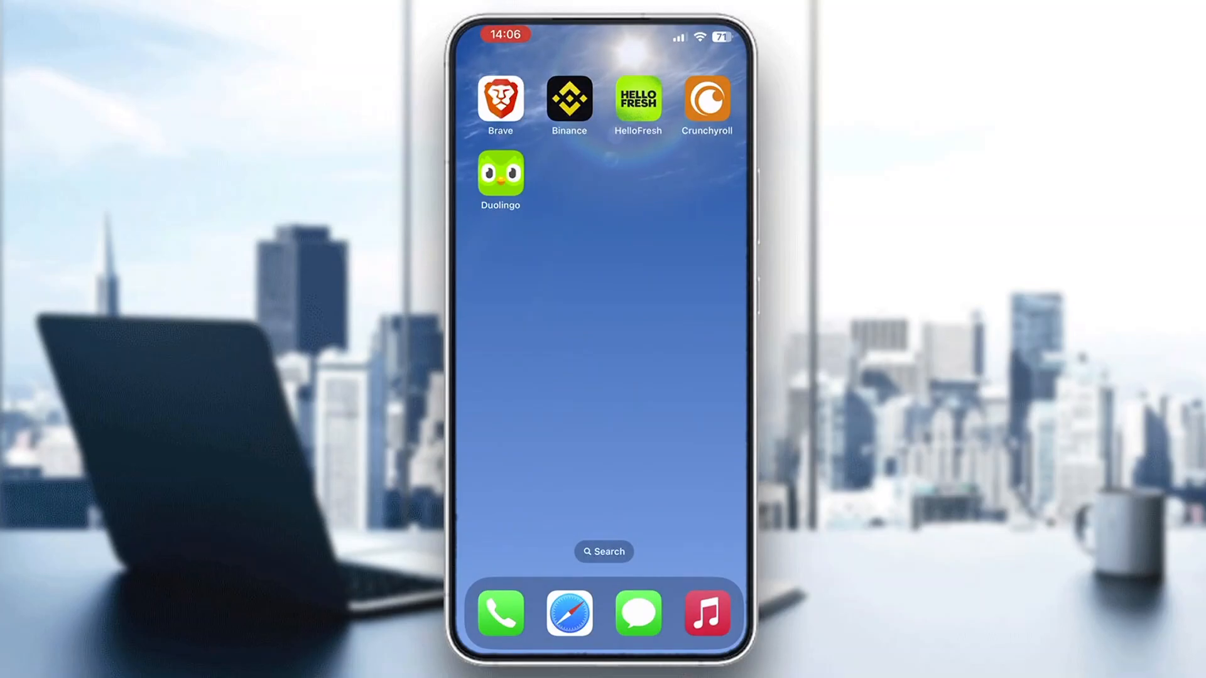
click(568, 614)
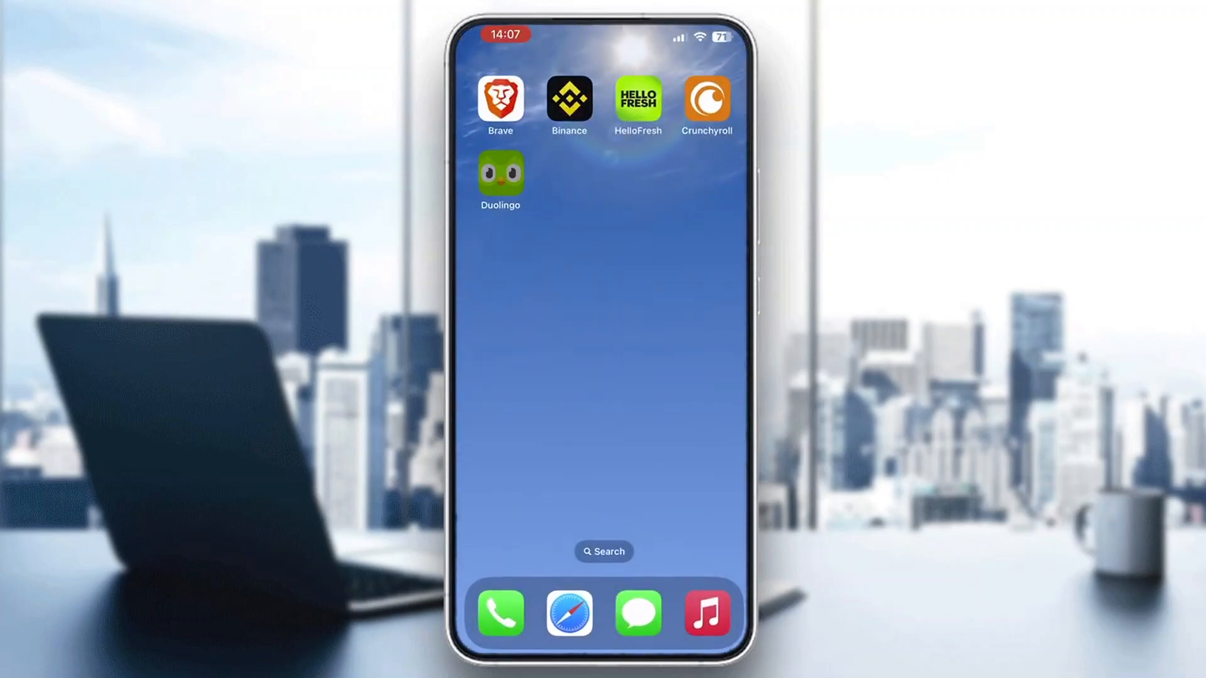
click(499, 174)
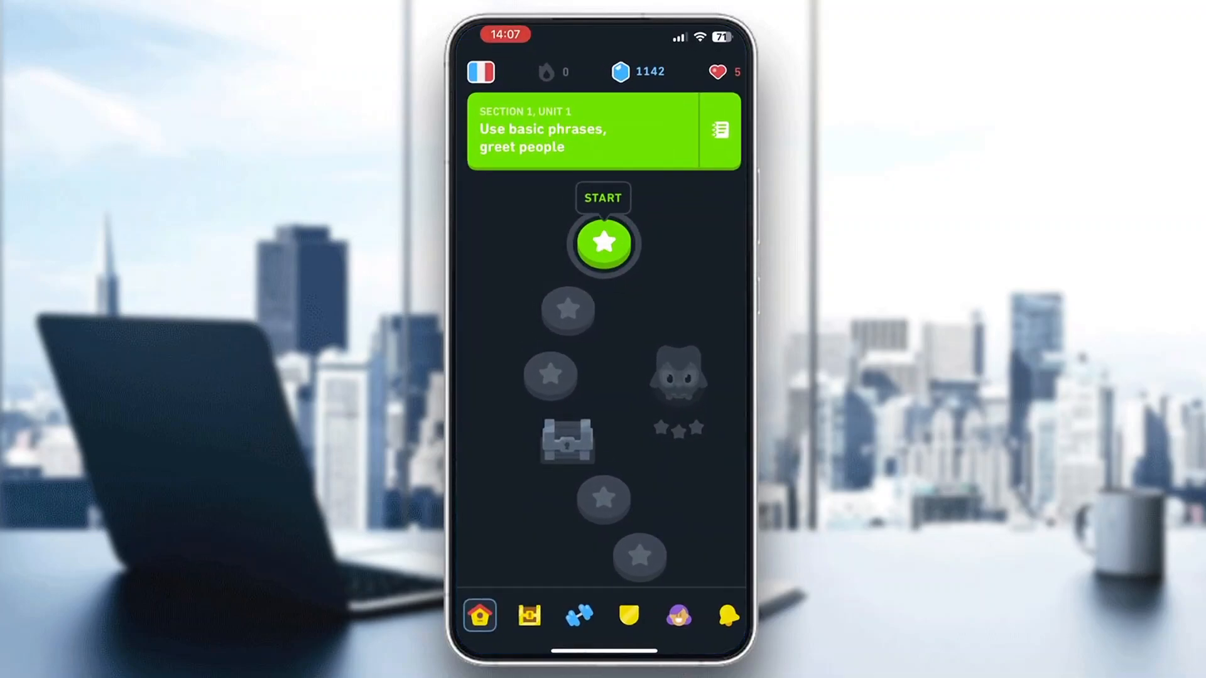